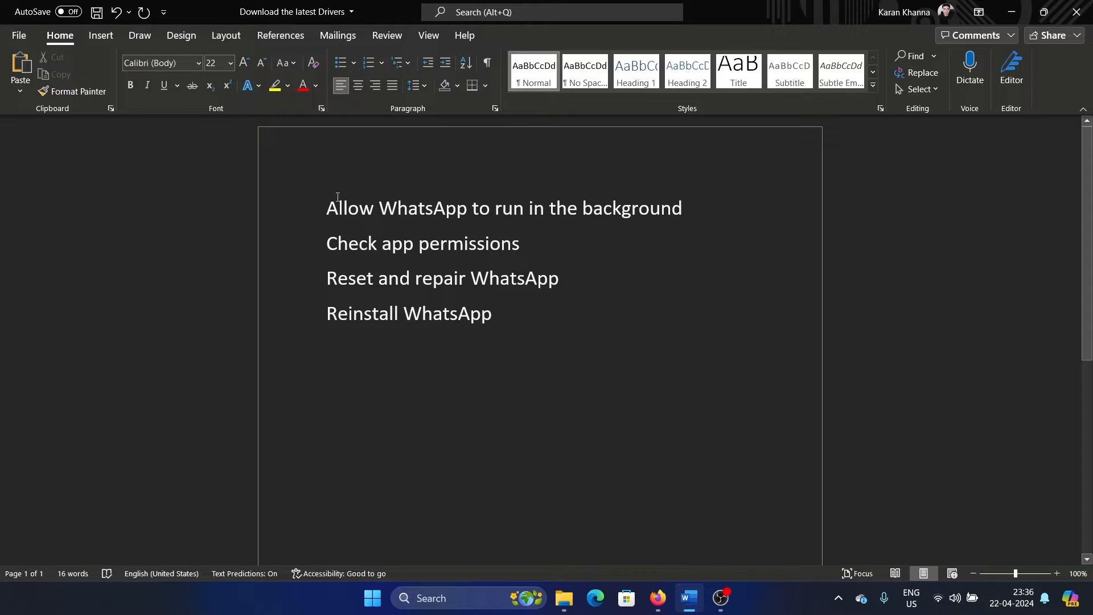
Search Windows for 'WhatsApp' and open its App settings page.
left_click_drag(325, 208, 472, 208)
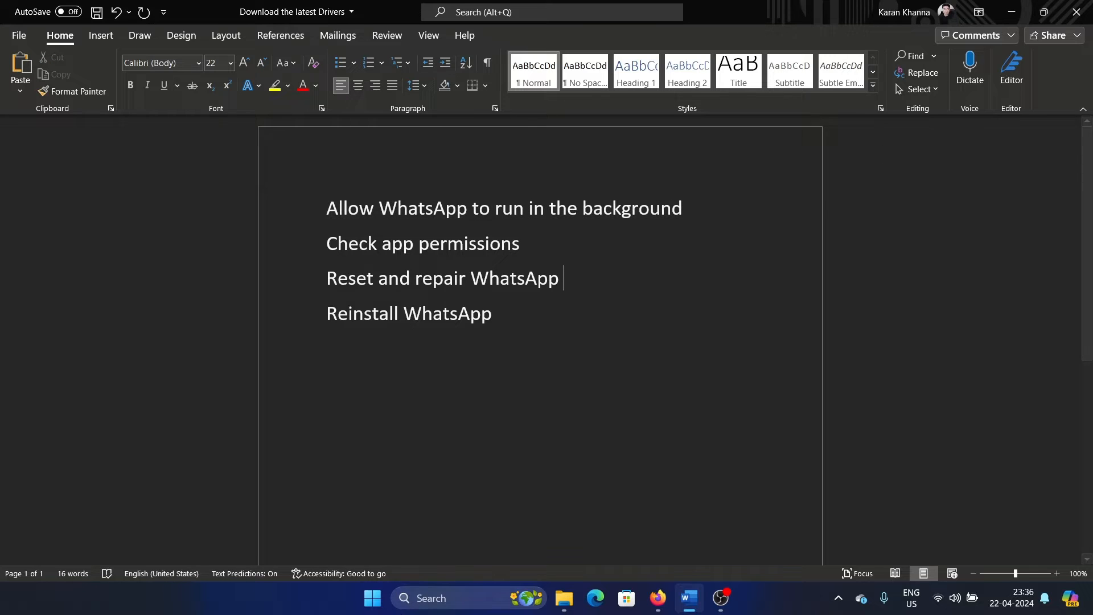
type("WhatsApp")
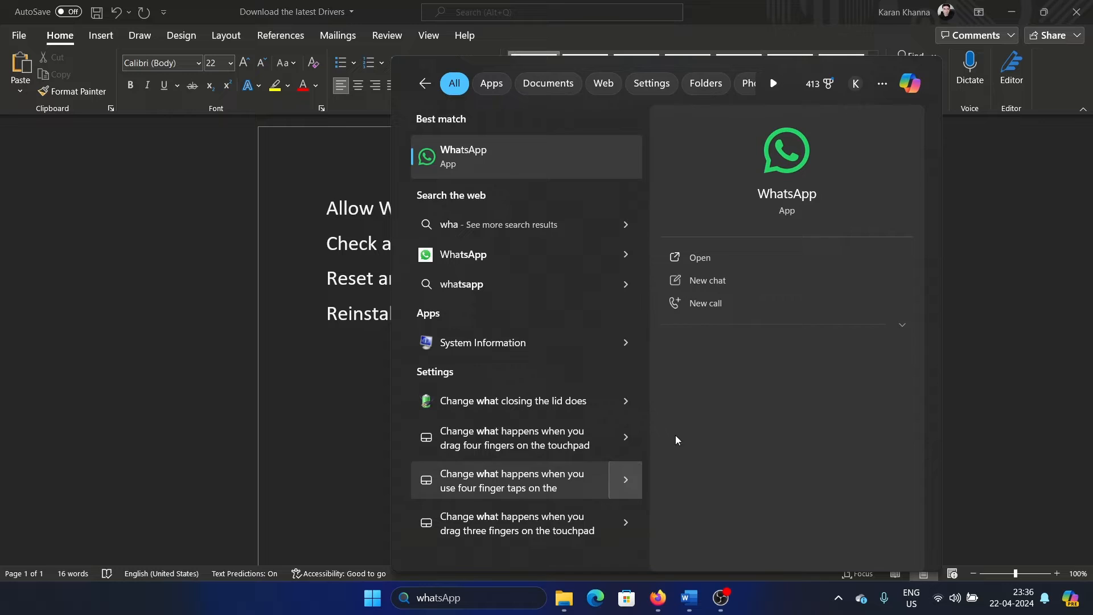
left_click(901, 326)
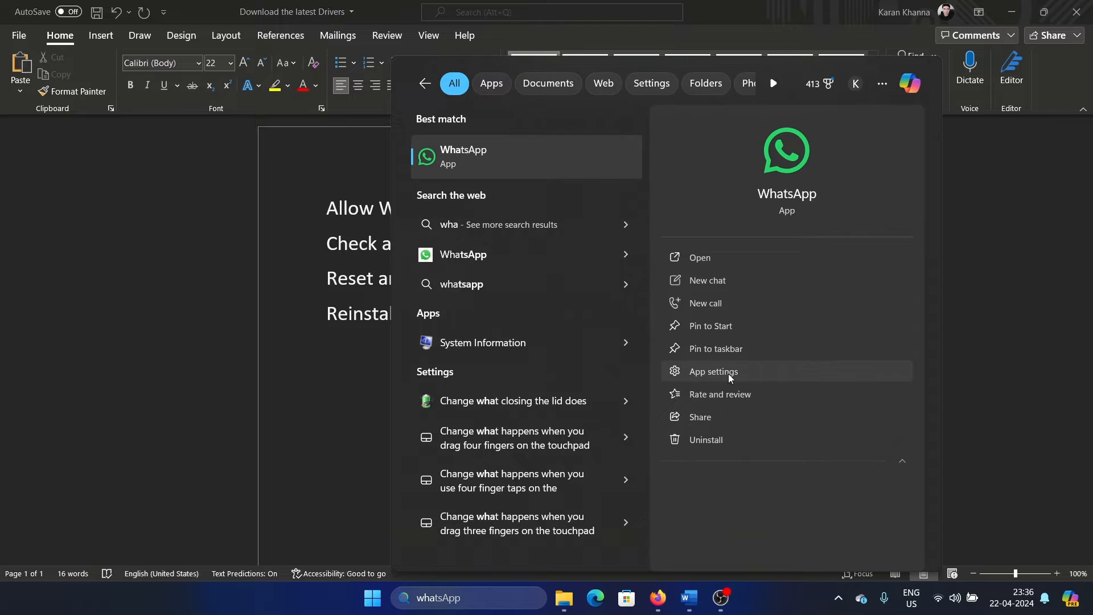
left_click(711, 370)
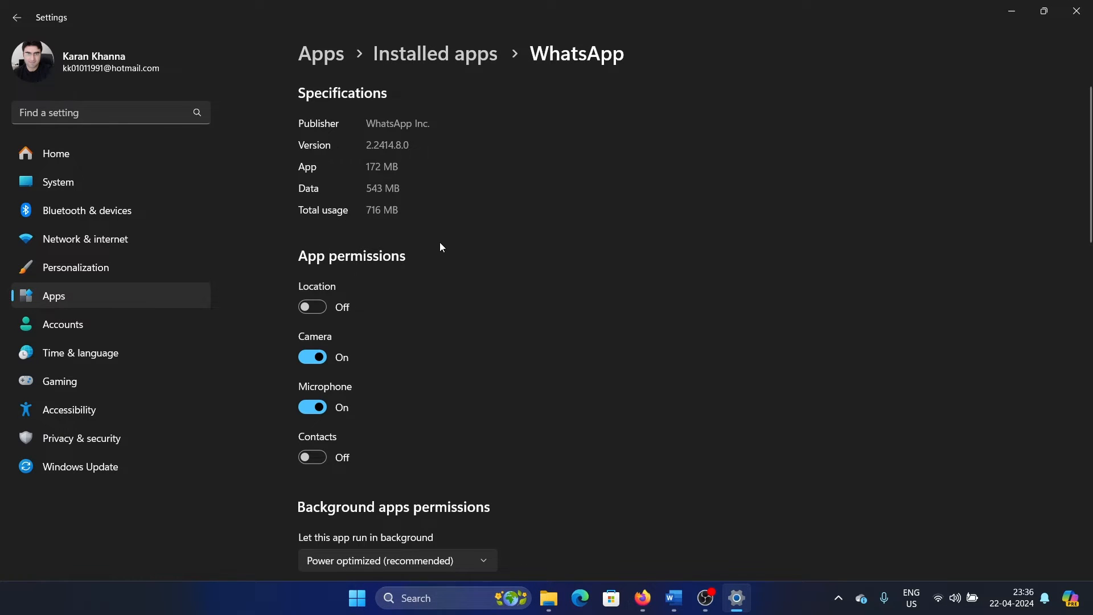
Set WhatsApp's 'Let this app run in background' option to Always.
scroll("down", 3)
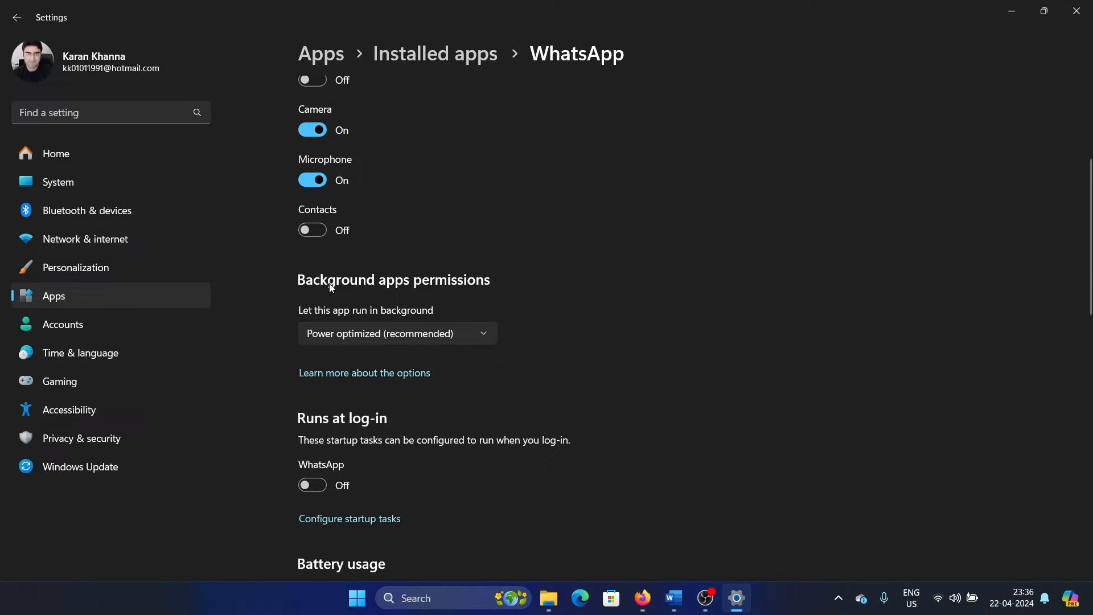
left_click(396, 333)
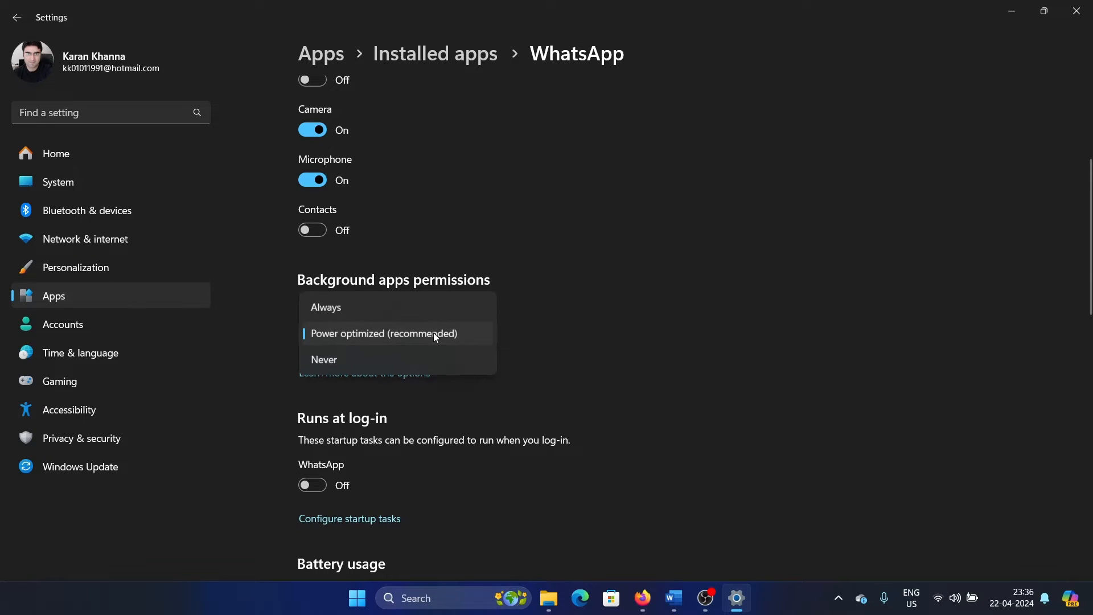
left_click(325, 307)
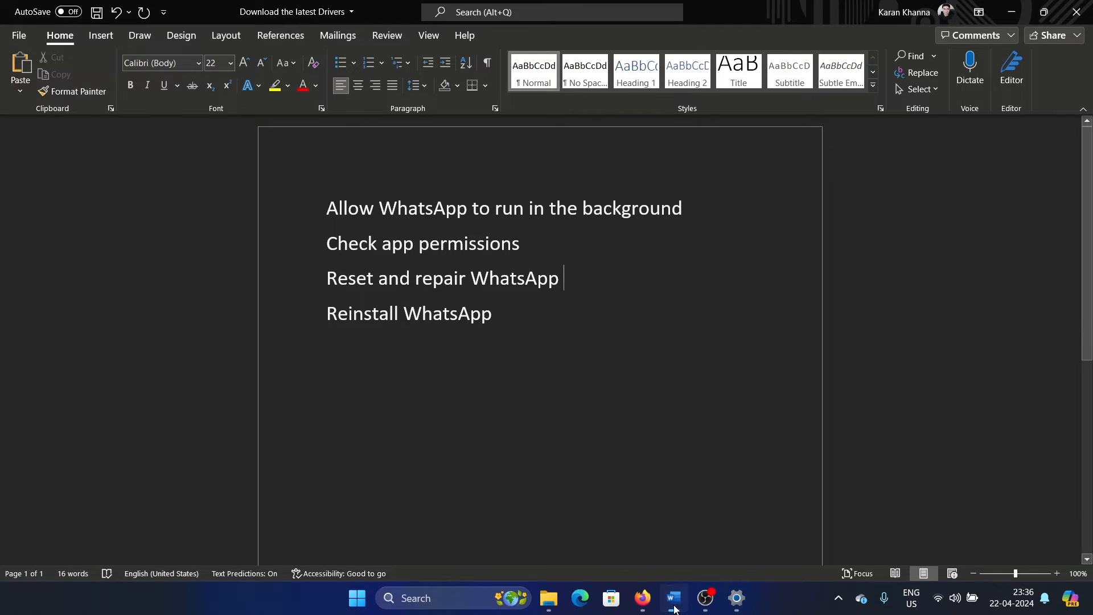
Return to WhatsApp's settings, enable Location and Contacts permissions, then go back to Word.
left_click(736, 597)
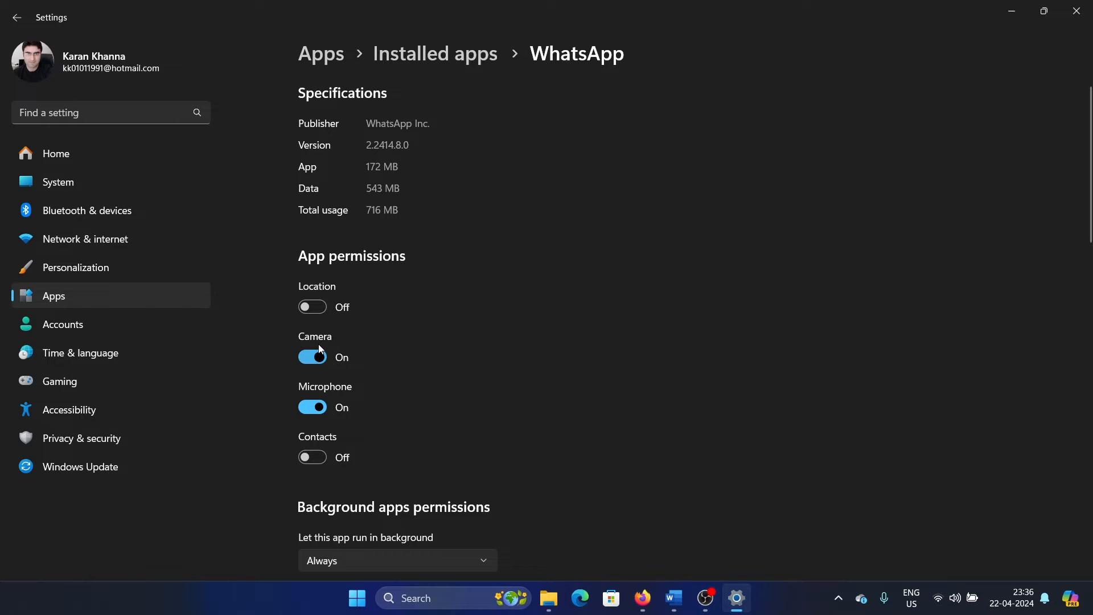
mouse_move(312, 456)
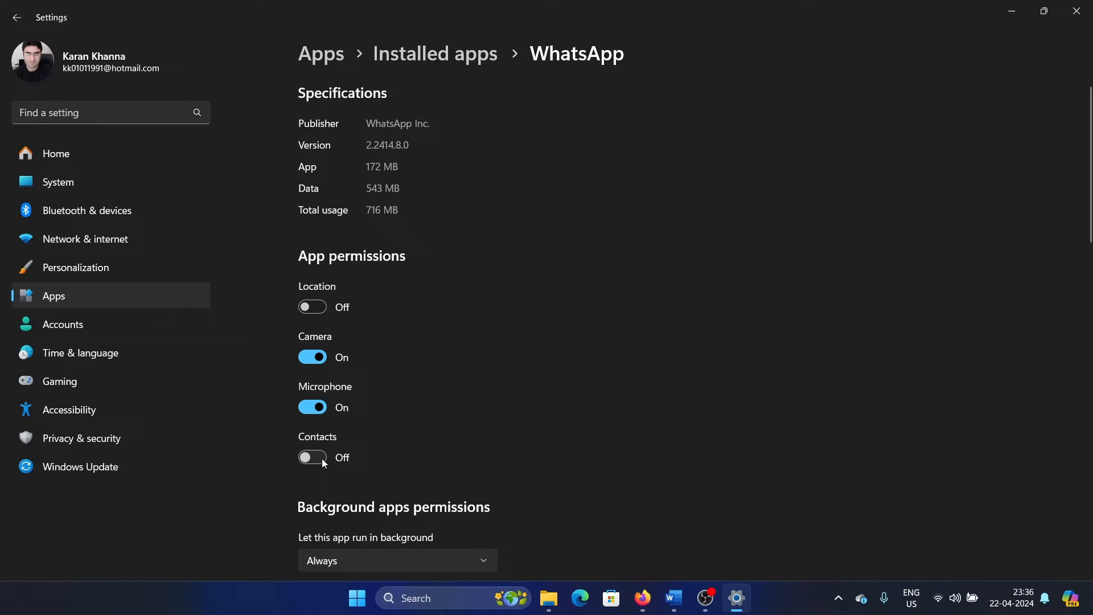
mouse_move(359, 326)
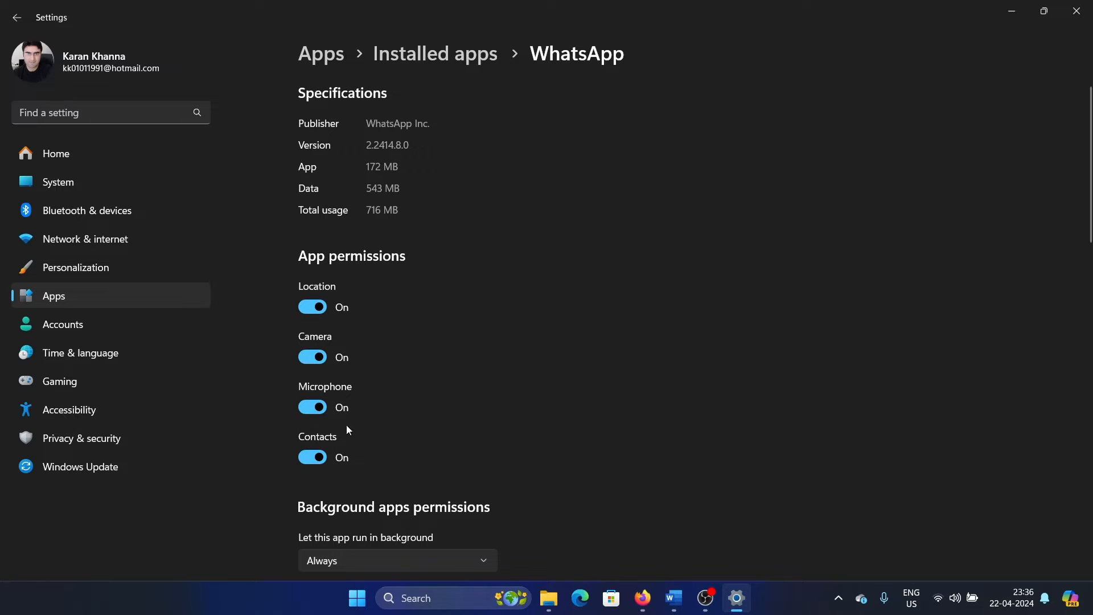
mouse_move(672, 589)
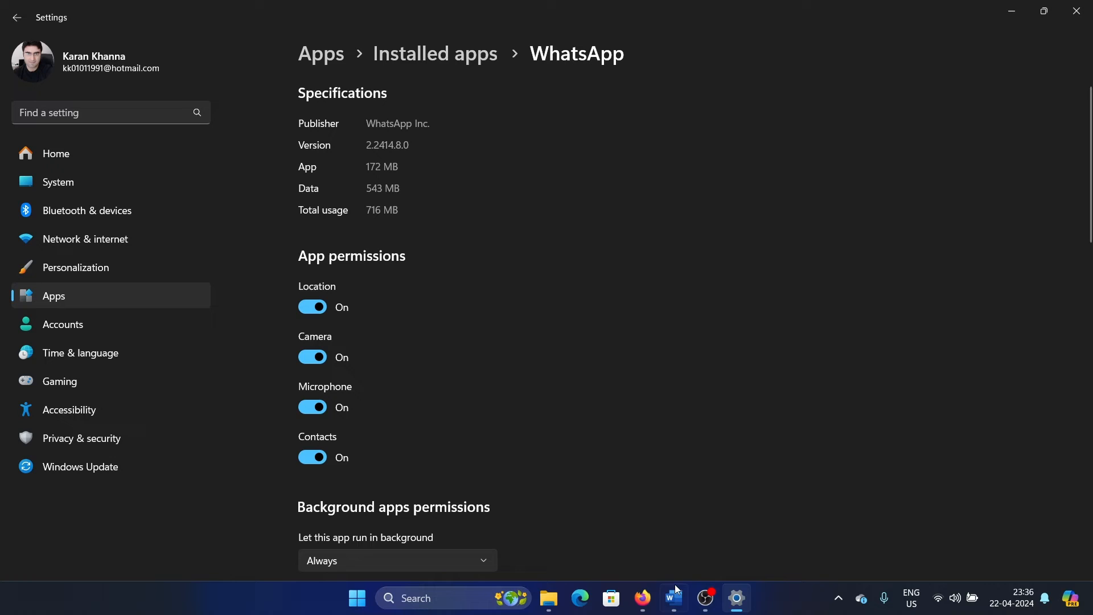
left_click(671, 598)
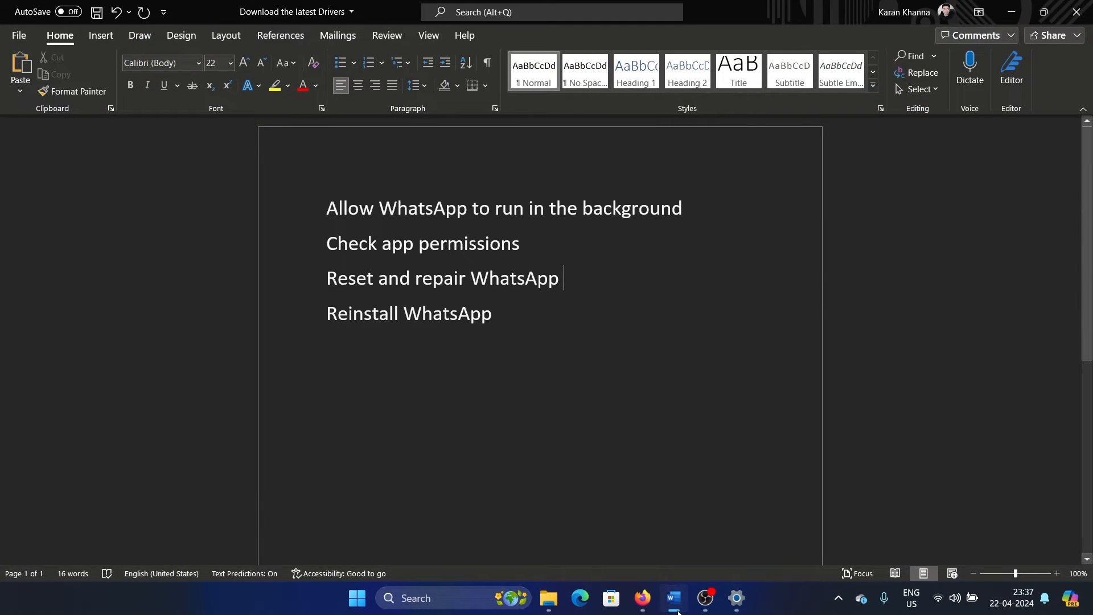
Repair WhatsApp, then reset it from its settings page.
left_click(736, 597)
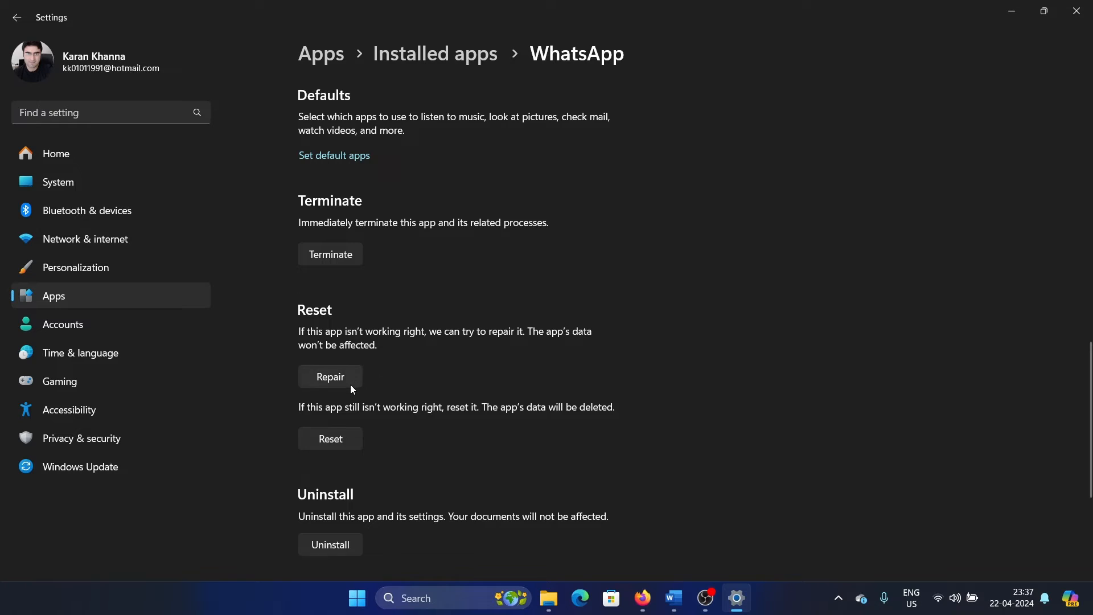
left_click(329, 376)
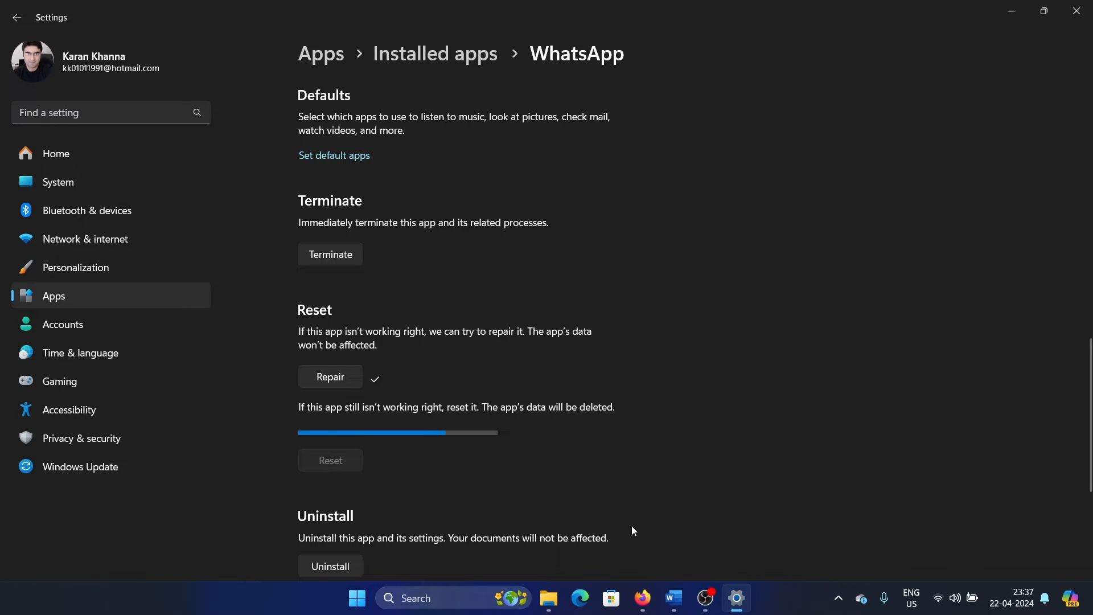
scroll("down", 3)
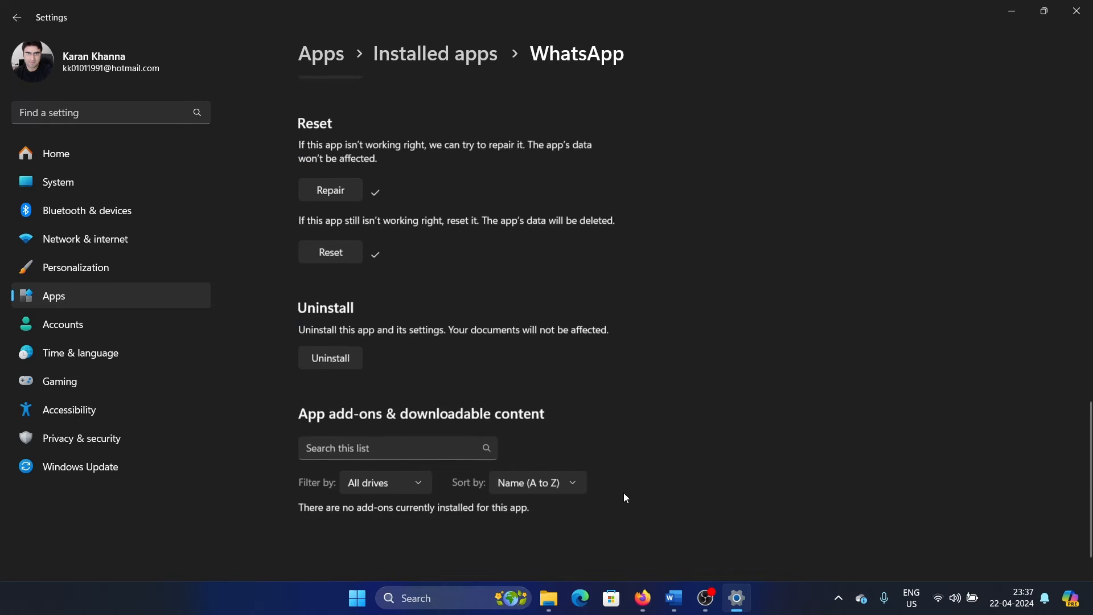
left_click(329, 358)
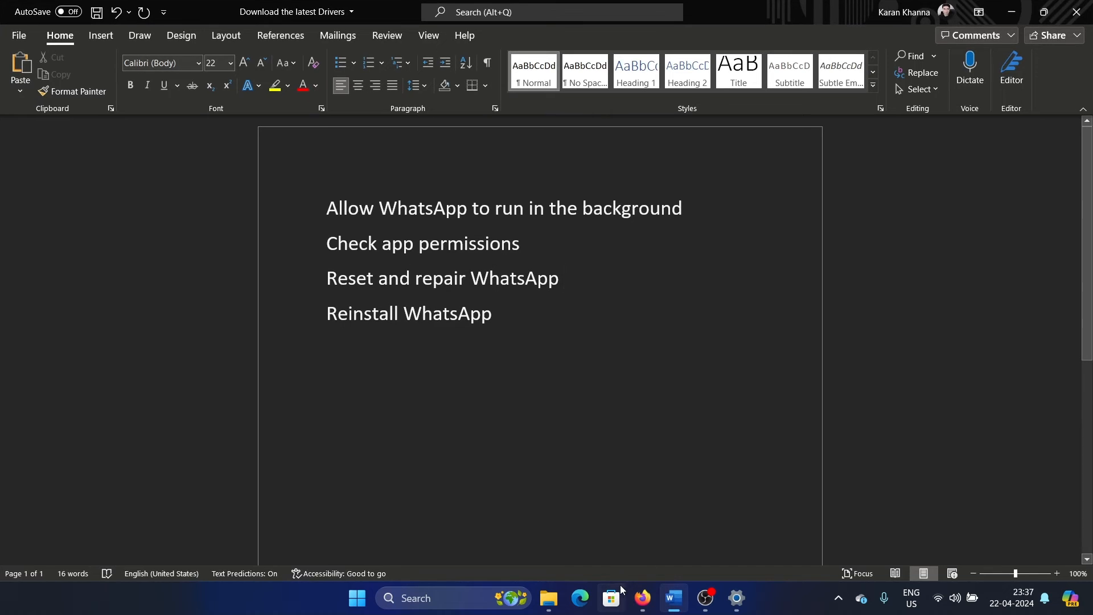
Search Microsoft Store for 'wha', install WhatsApp, and return to Word.
left_click(611, 597)
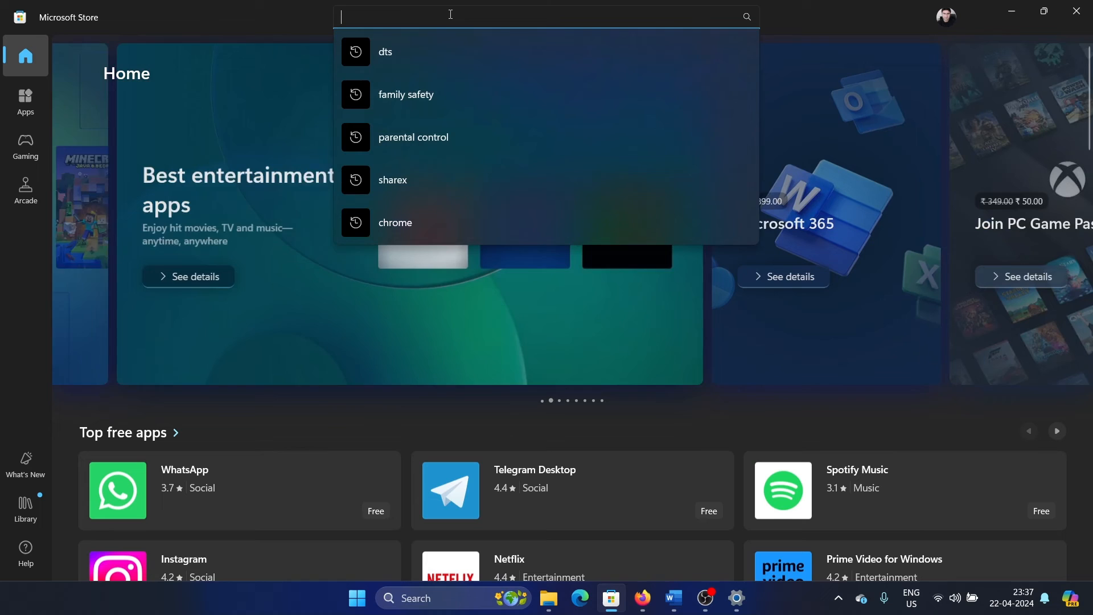
type("wha")
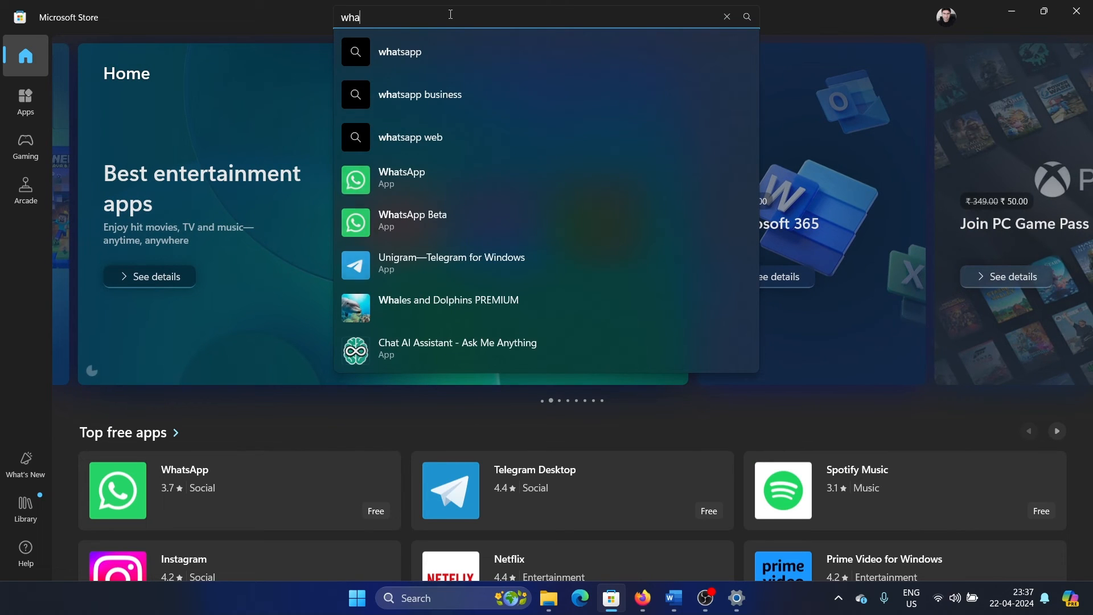
left_click(401, 177)
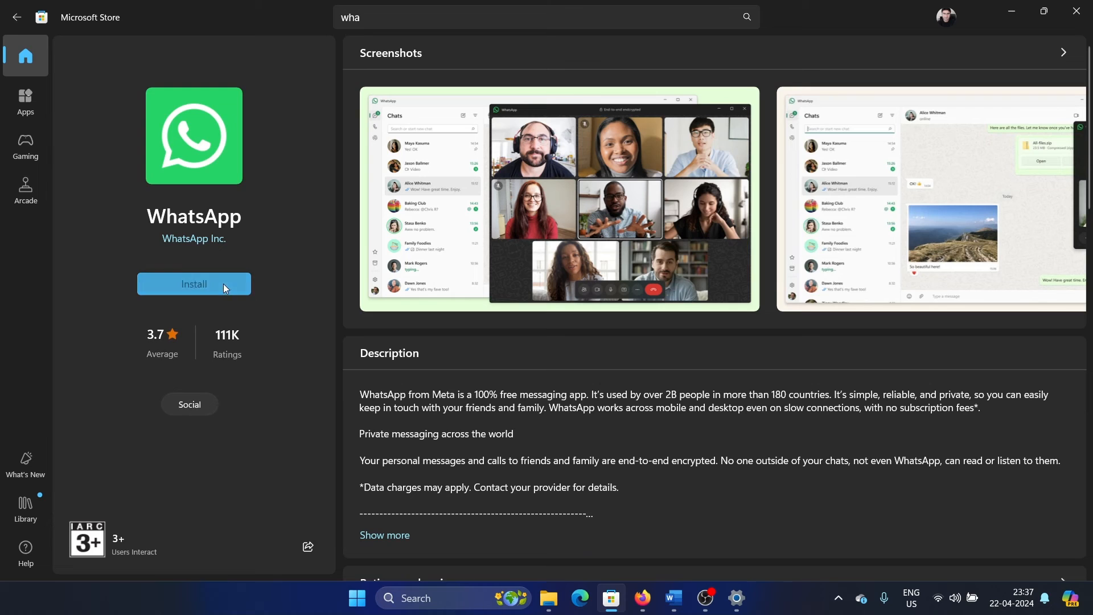
left_click(194, 283)
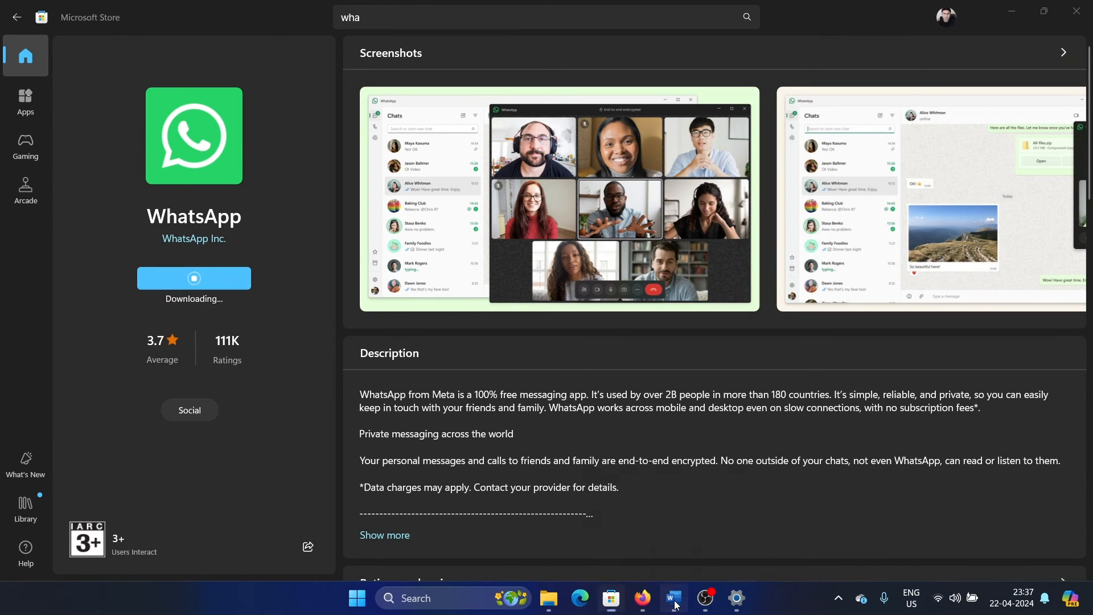
left_click(671, 598)
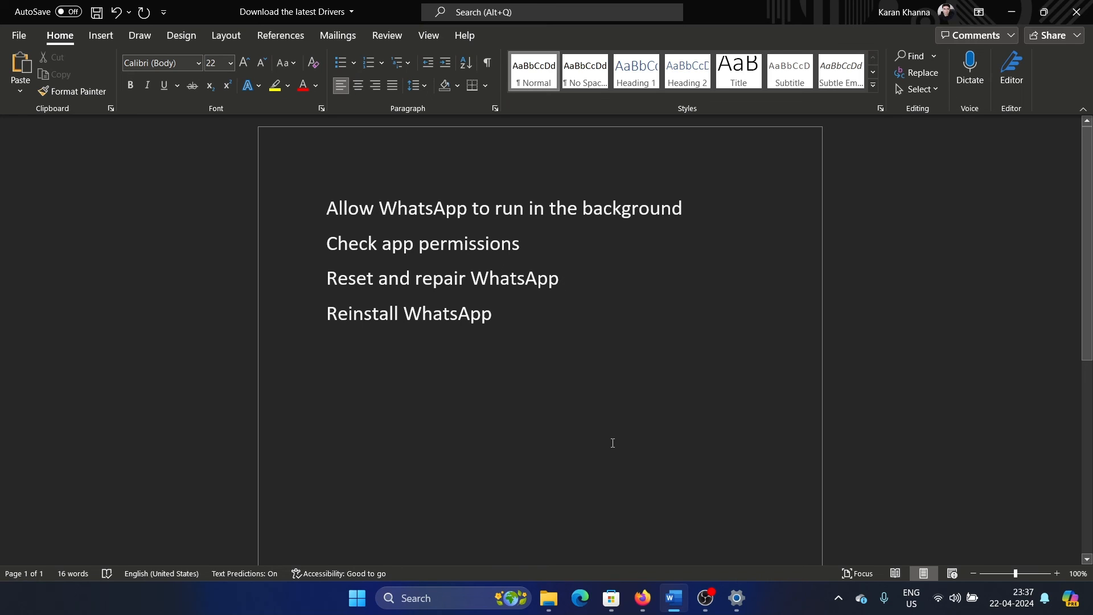
left_click(564, 277)
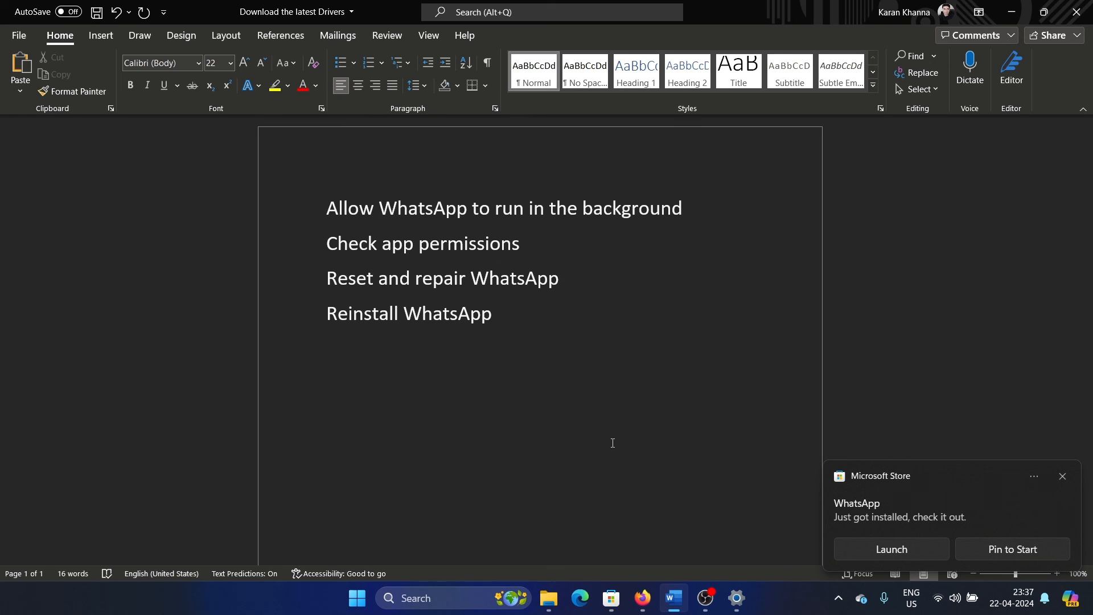
left_click(1061, 475)
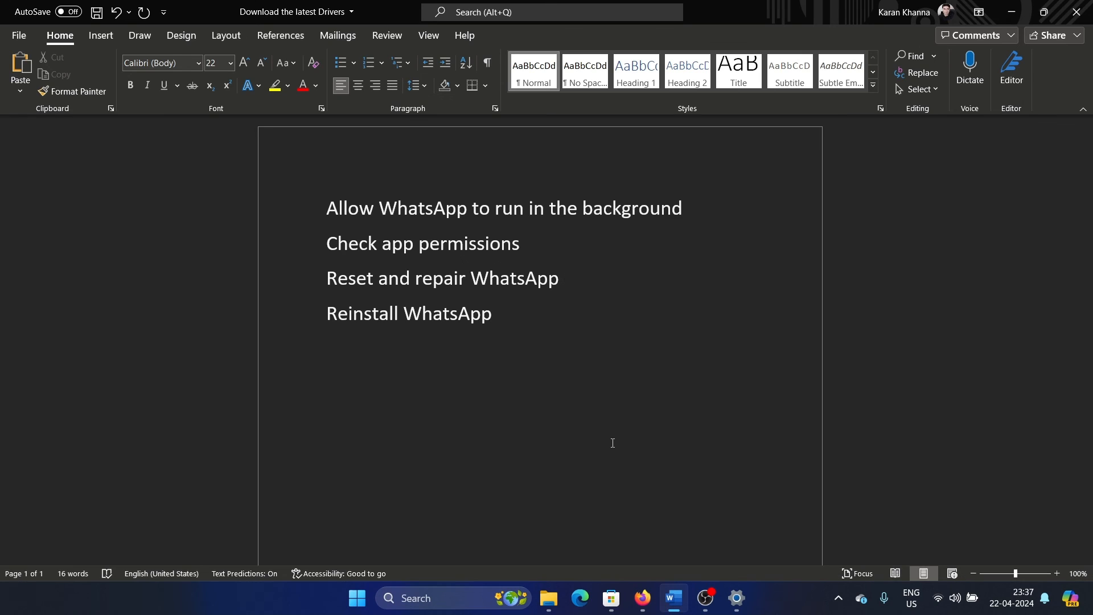